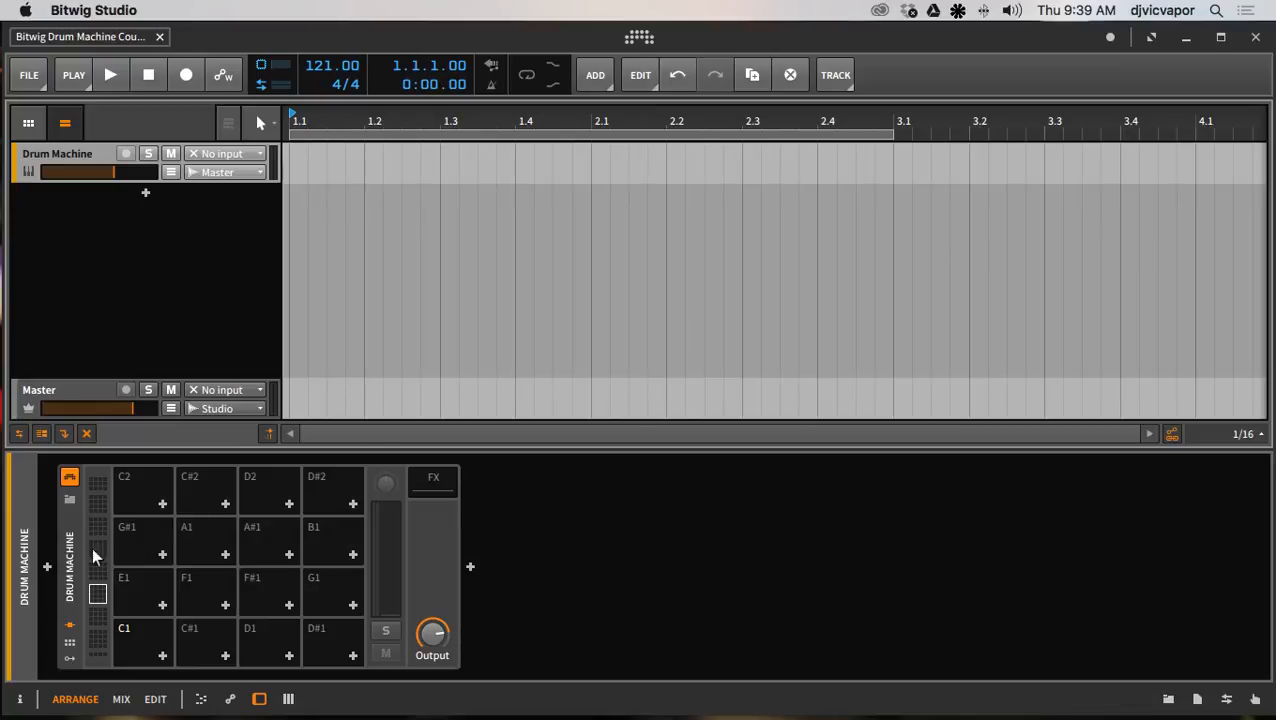
{"action": "mouse_move", "coordinate": [524, 534]}
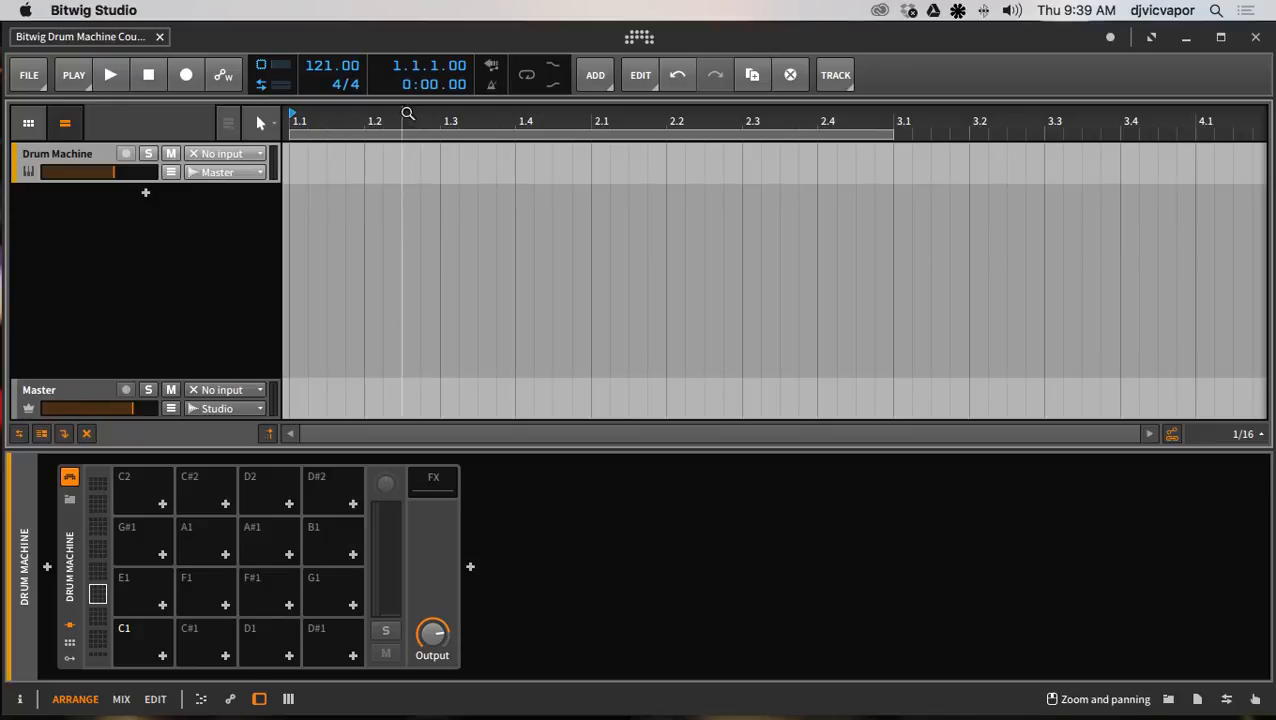
{"action": "mouse_move", "coordinate": [530, 580]}
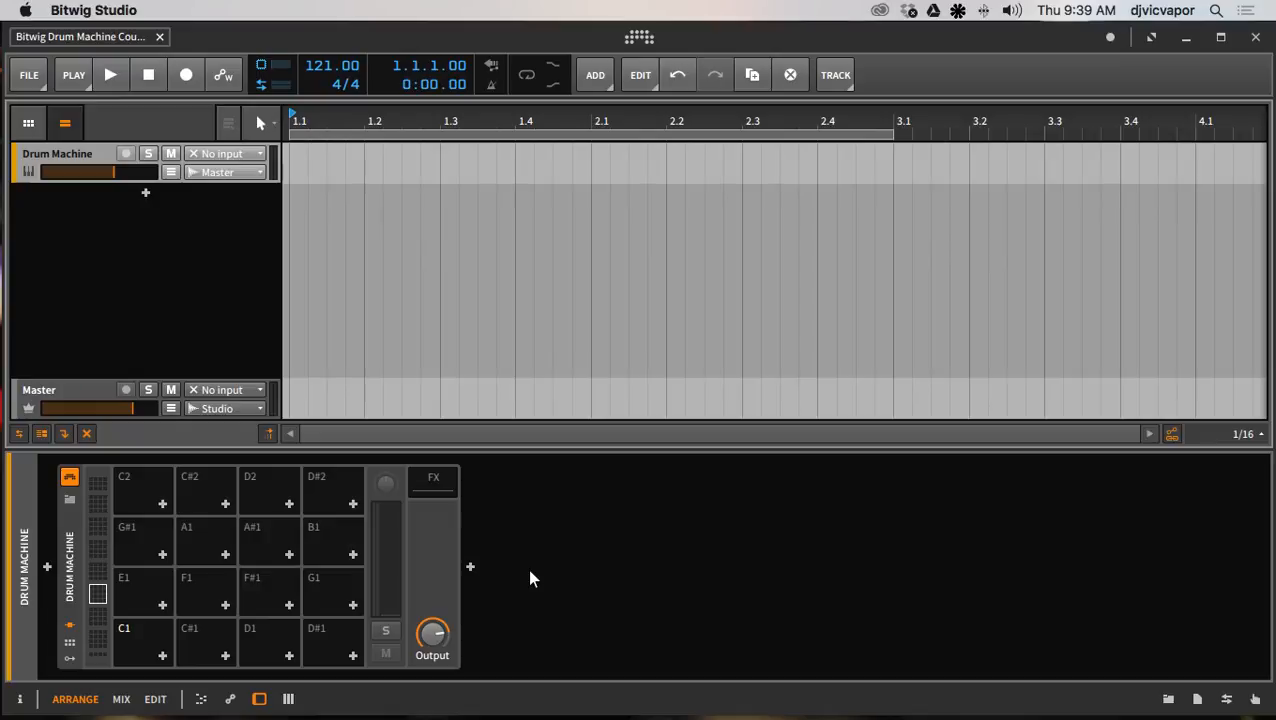
{"action": "mouse_move", "coordinate": [532, 572]}
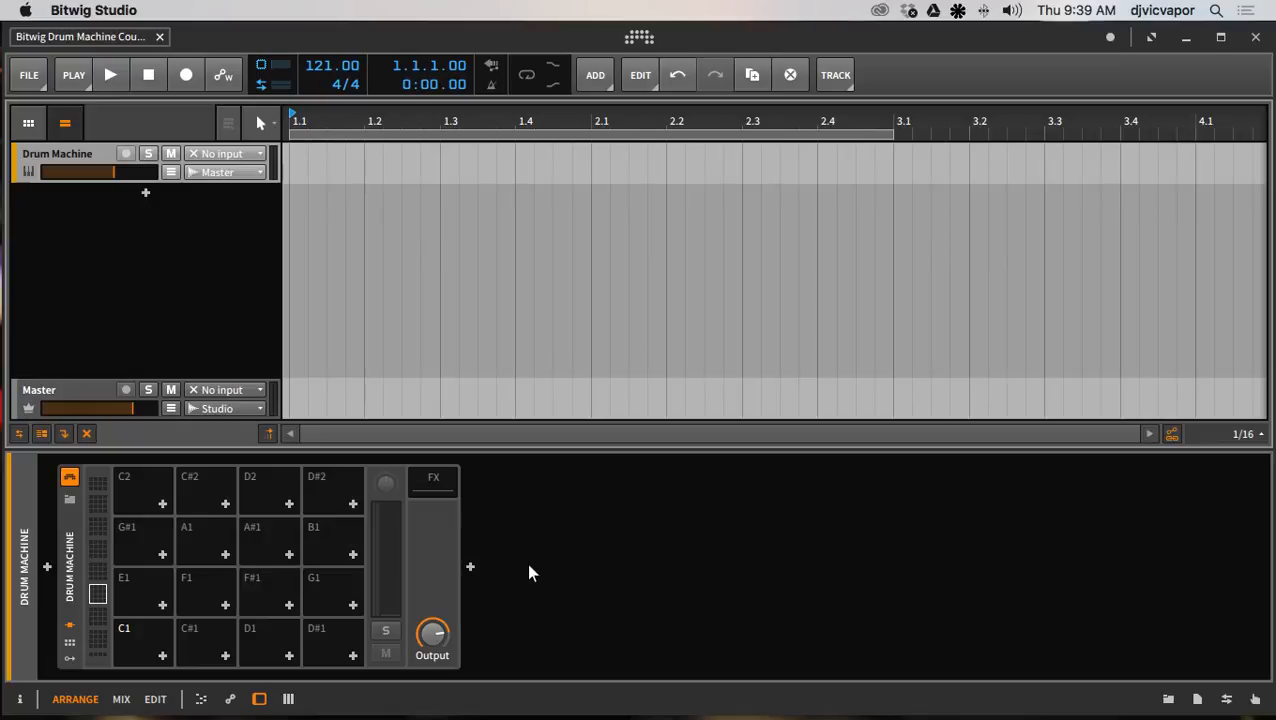
{"action": "mouse_move", "coordinate": [588, 552]}
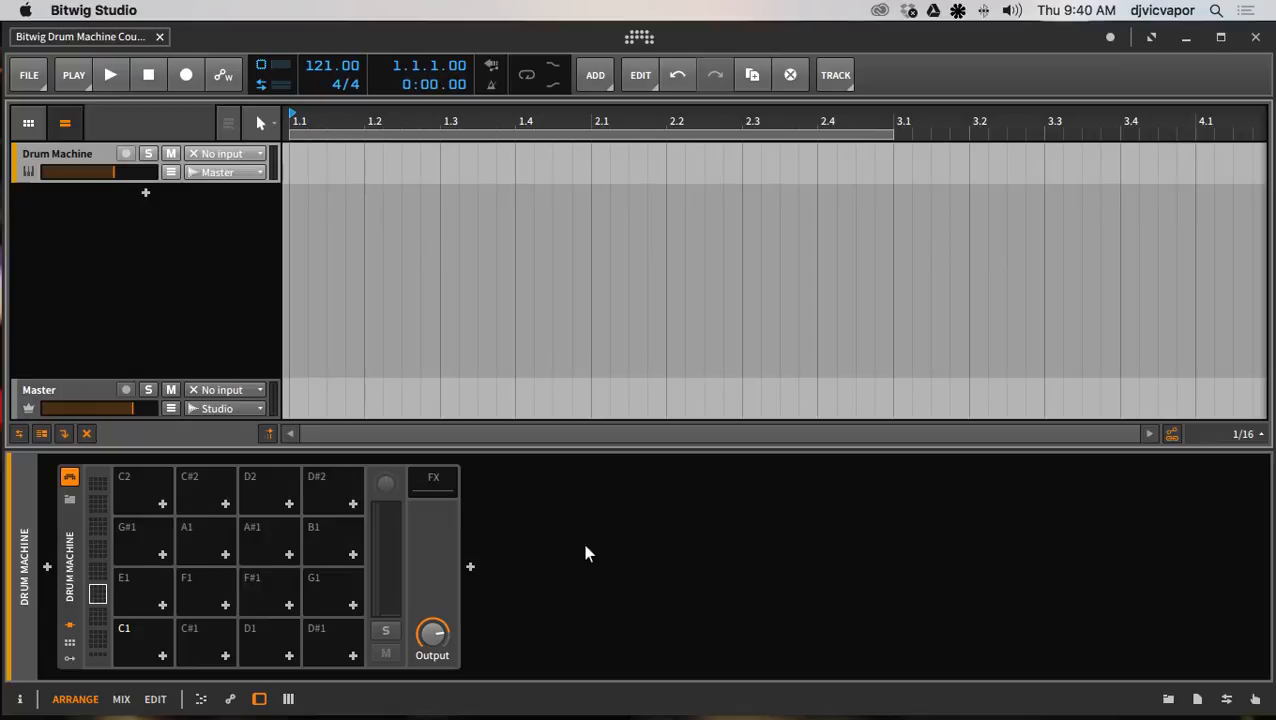
{"action": "mouse_move", "coordinate": [570, 548]}
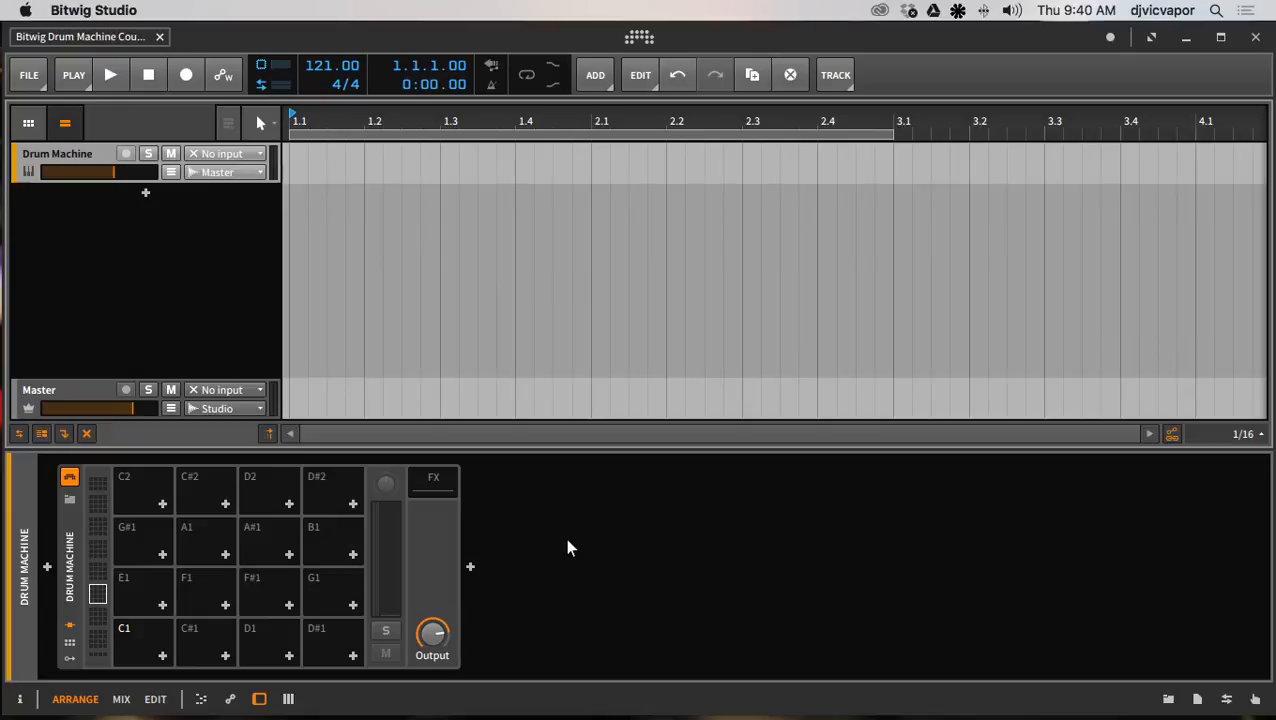